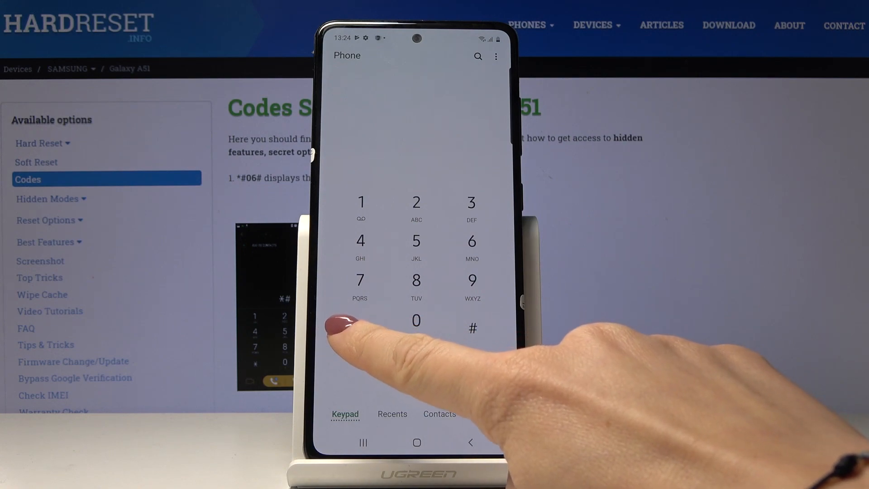
Dial *#0*# on the keypad to launch the hardware test menu
{"action": "left_click", "coordinate": [360, 328]}
{"action": "type", "text": "*#0"}
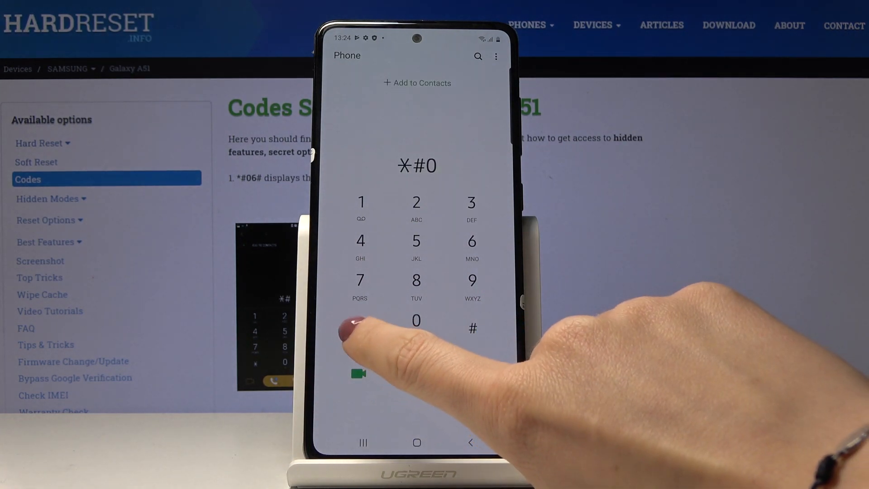
{"action": "left_click", "coordinate": [417, 320]}
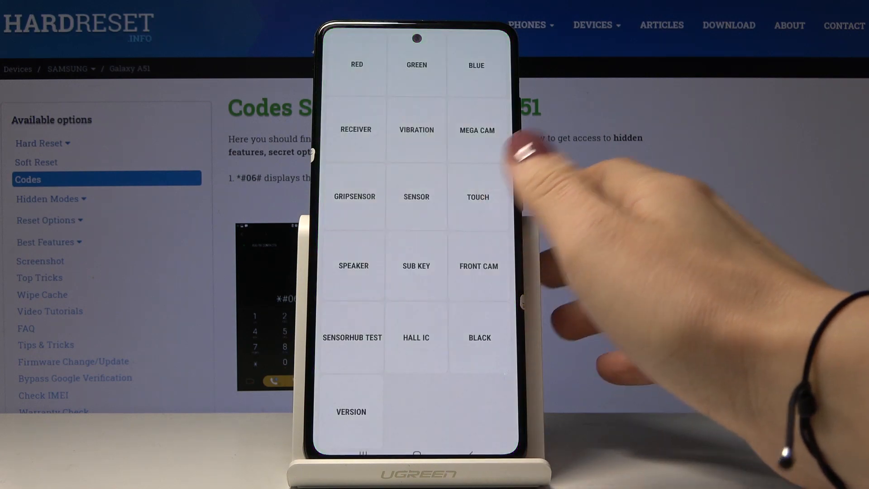
Run the BLUE display test so solid blue fills the screen
{"action": "left_click", "coordinate": [476, 65]}
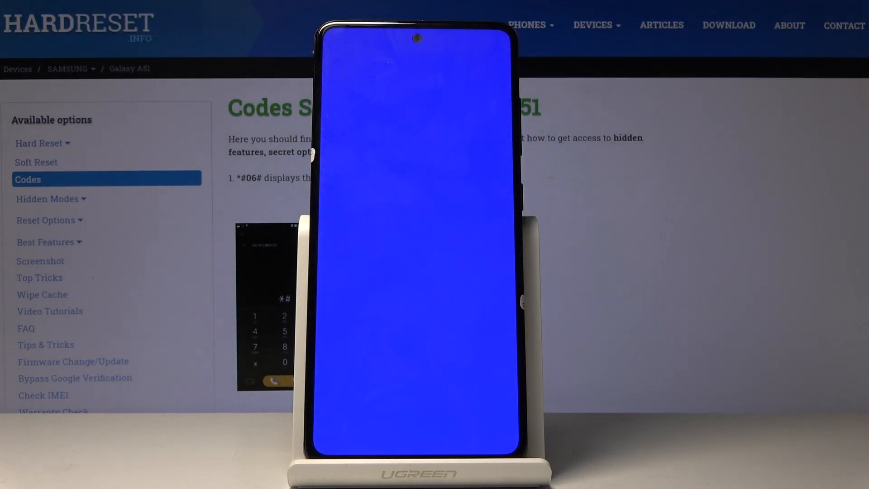